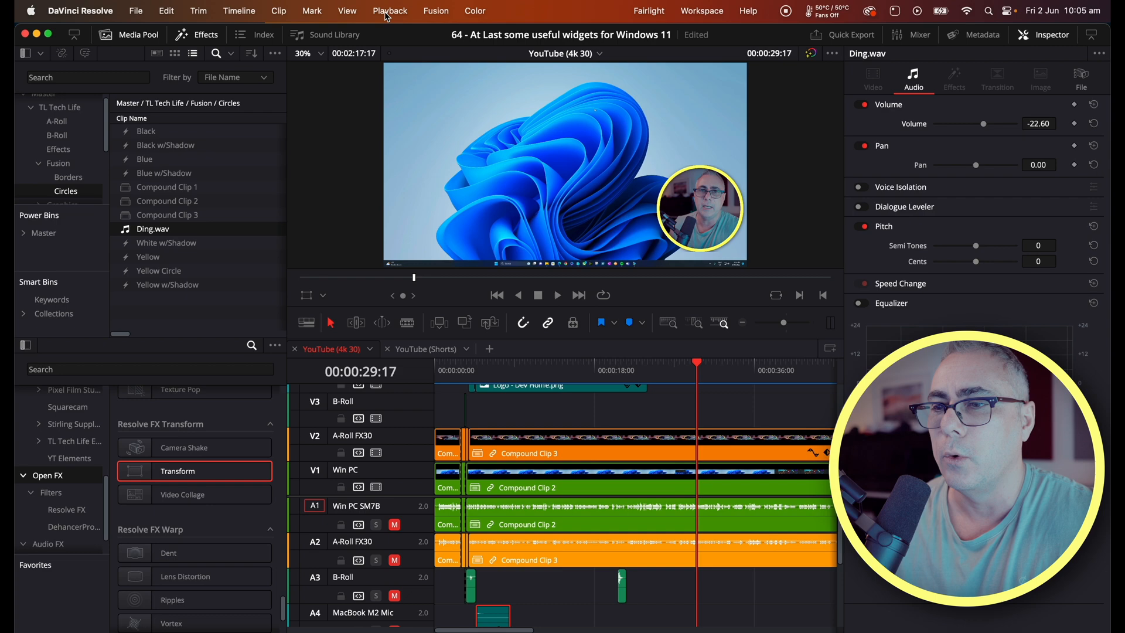
Show the Cache Manager via Playback > Delete Render Cache > Manage Cache and highlight the largest-cache project
{"action": "left_click", "coordinate": [389, 10]}
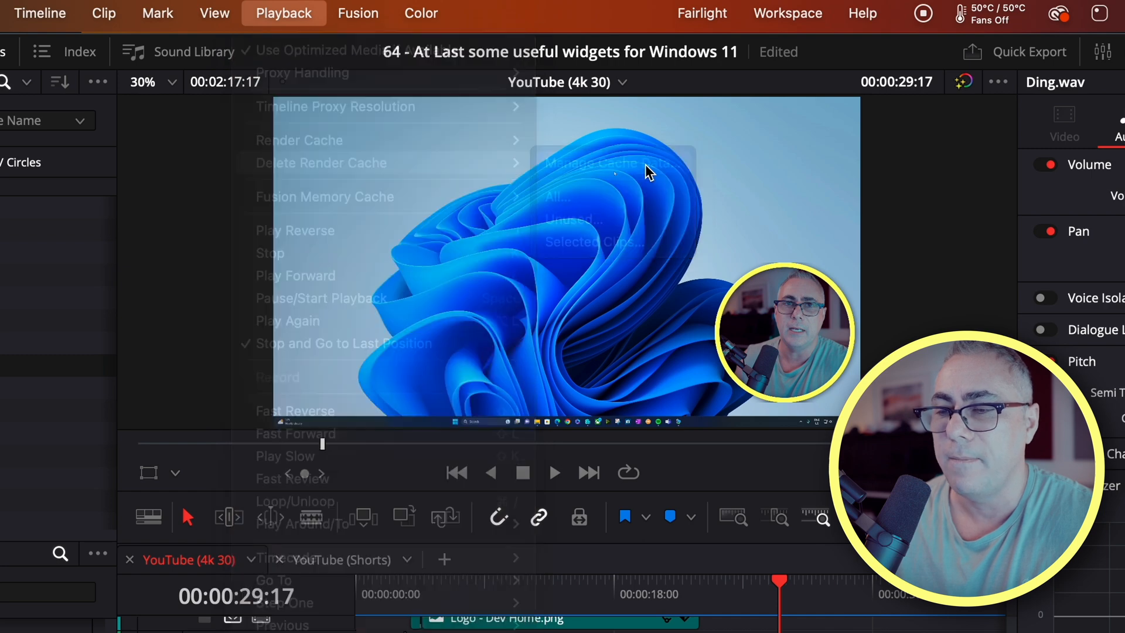
{"action": "left_click", "coordinate": [592, 162]}
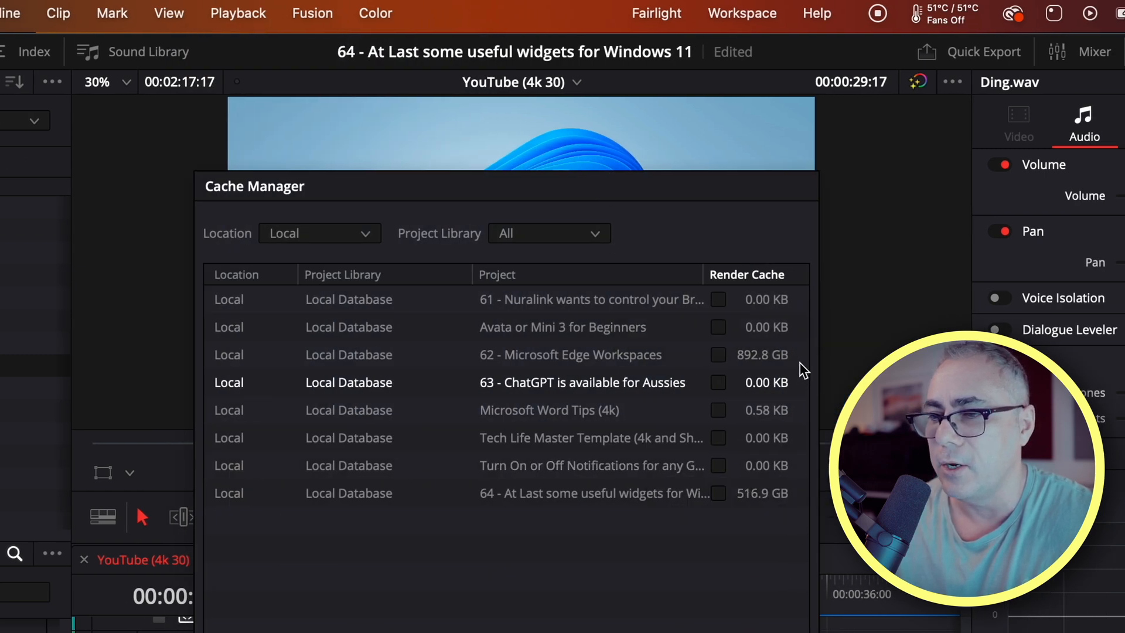
{"action": "left_click", "coordinate": [571, 354]}
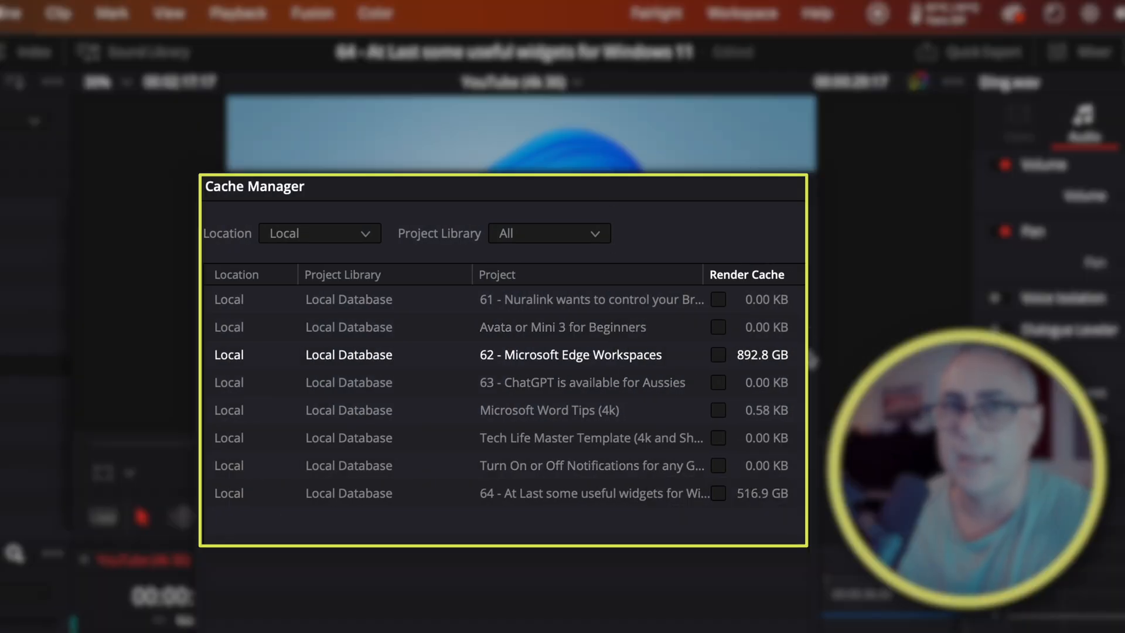